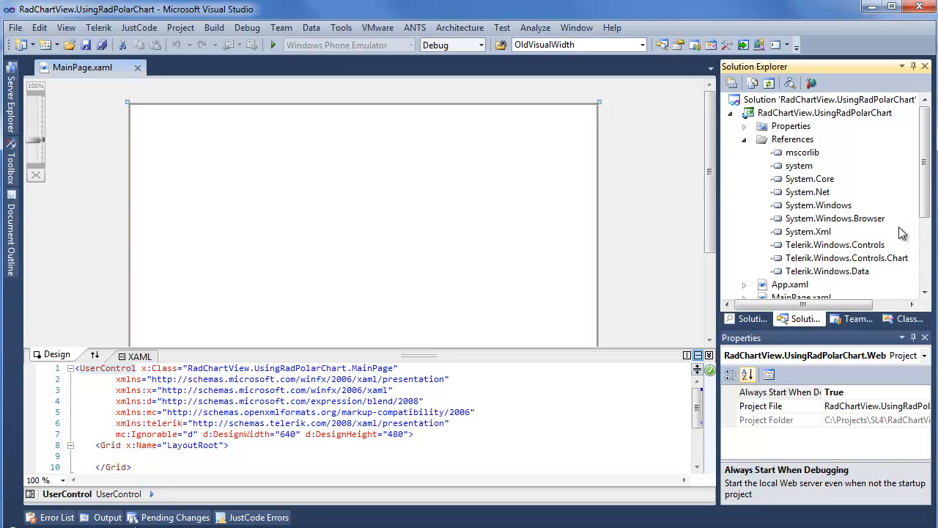
mouse_move(881, 266)
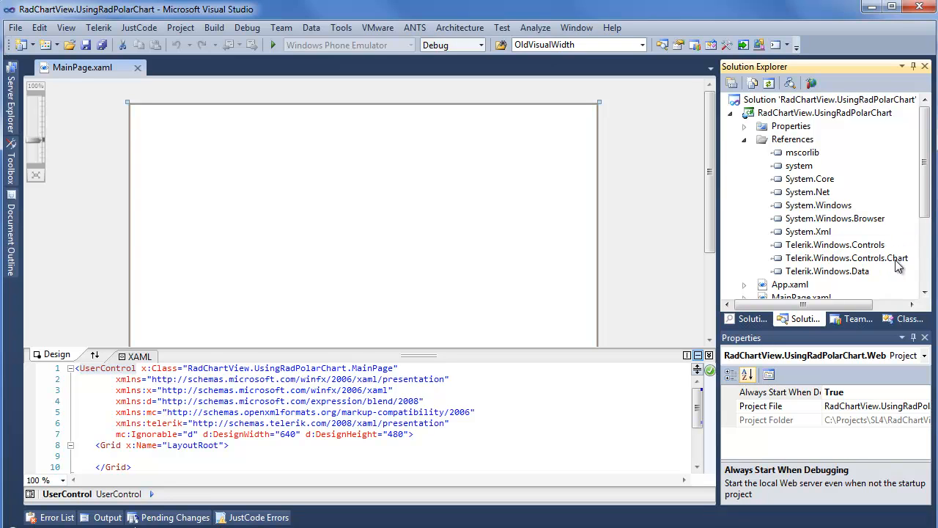
mouse_move(844, 215)
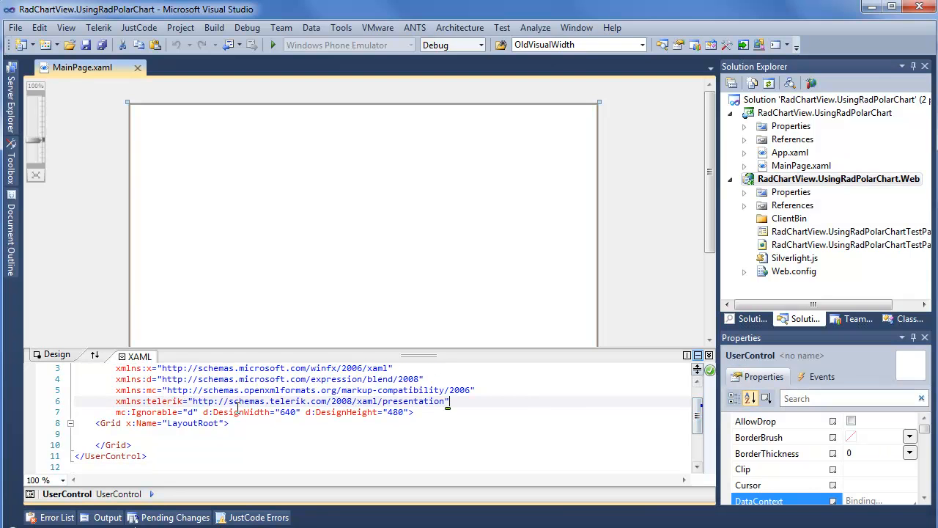
Insert a telerik:RadPolarChart element into the LayoutRoot grid via IntelliSense
type("<te")
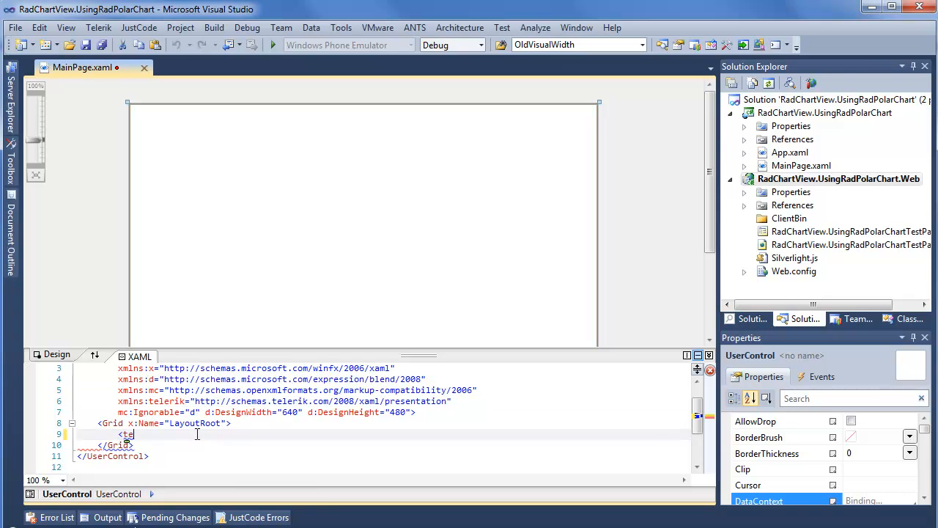
type("lerik:")
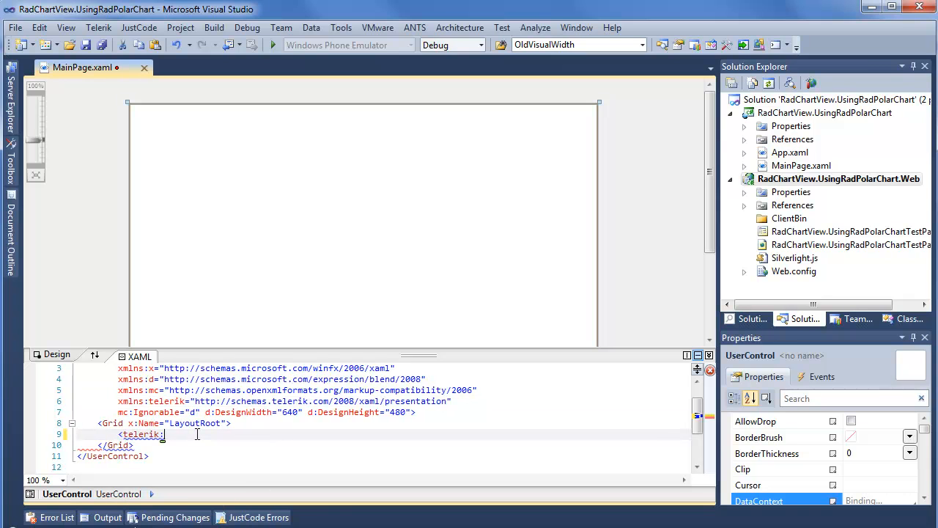
type("RadPolarChart>")
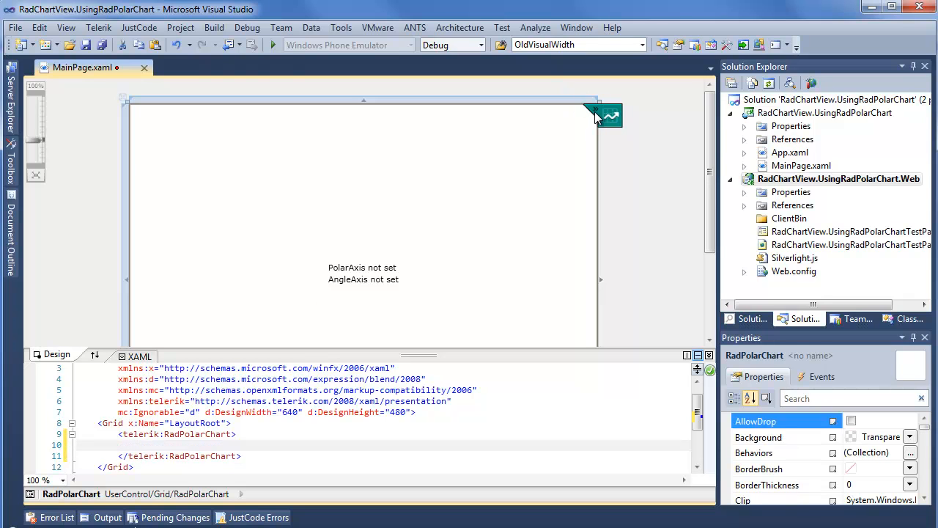
left_click(596, 115)
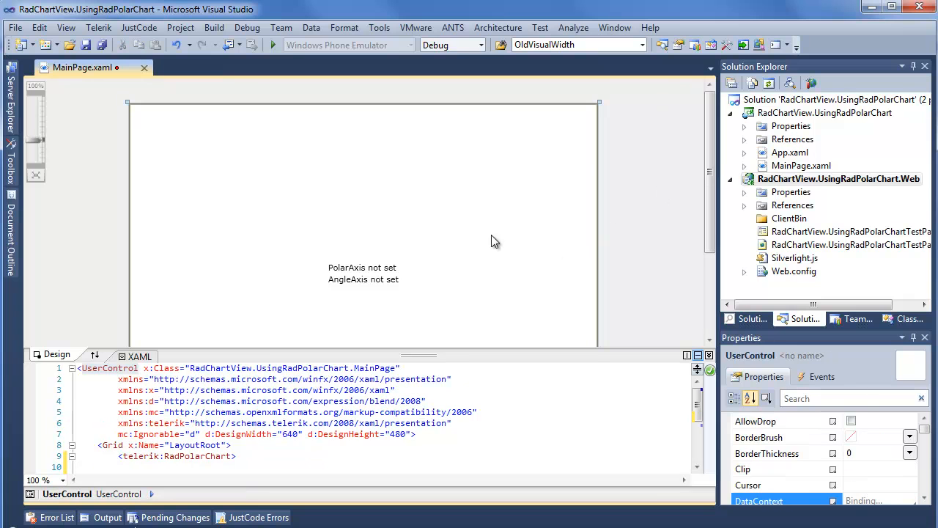
mouse_move(358, 275)
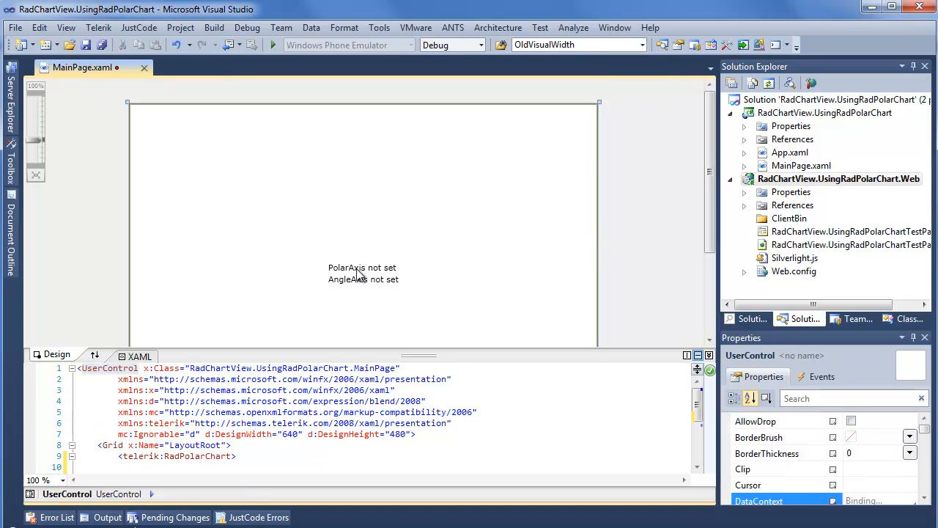
mouse_move(413, 285)
type("<")
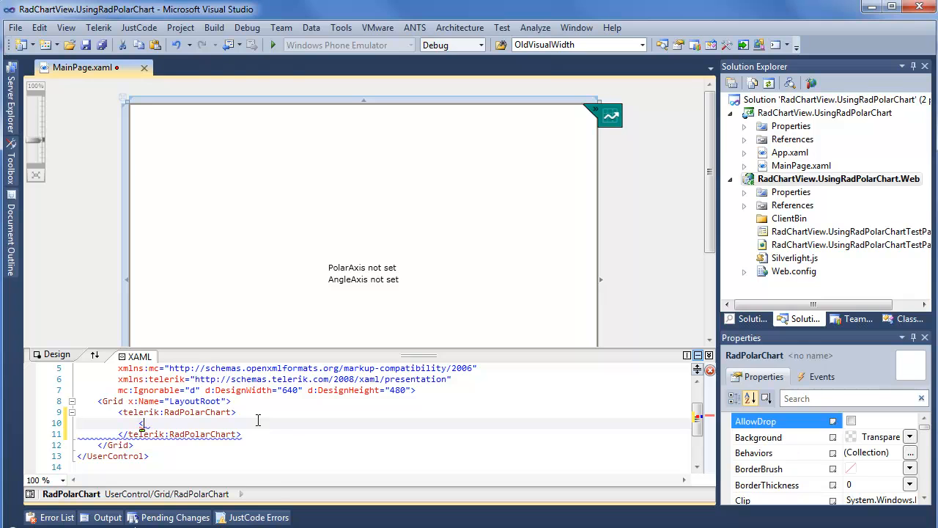
Add a PolarChartGrid with PolarLineDashArray 10,10 and RadialLineDashArray 20,10 to RadPolarChart.Grid
type("telerik:Rad")
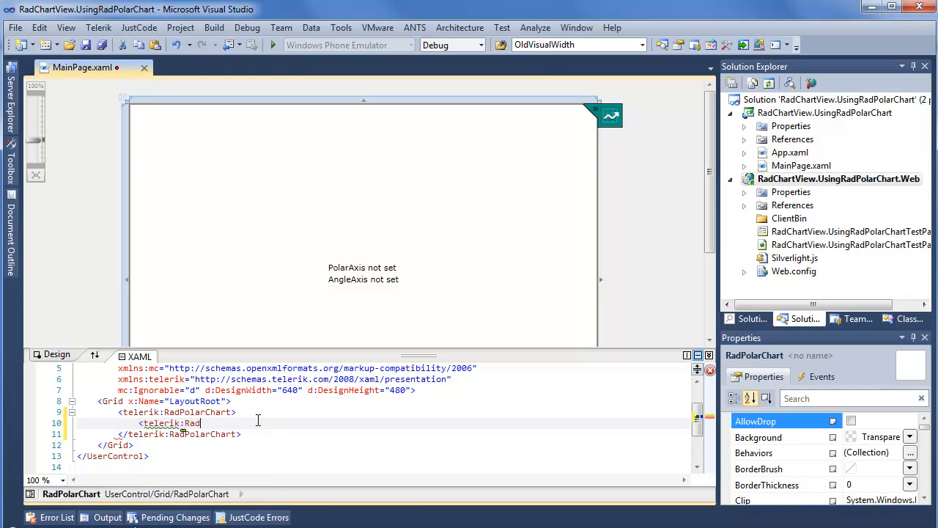
type(".Grid>")
type("<t")
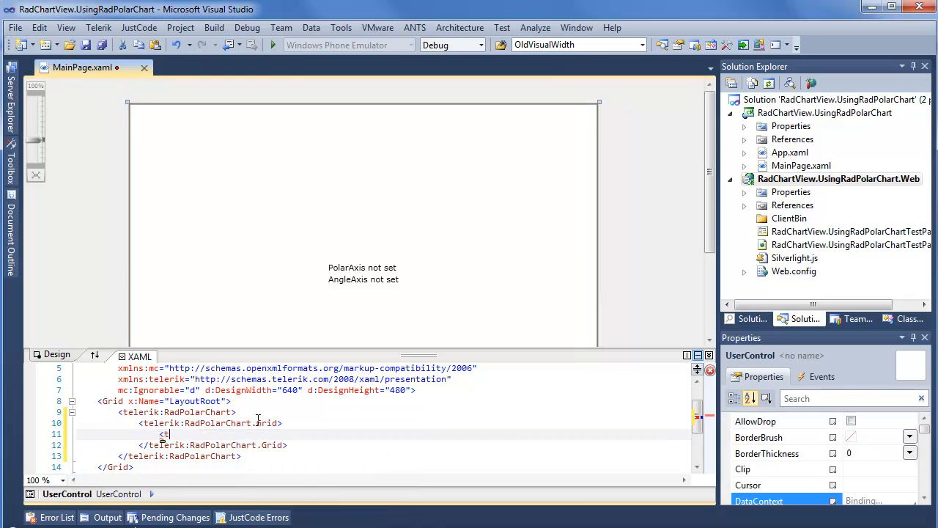
type("elerik:PolarChartGrid")
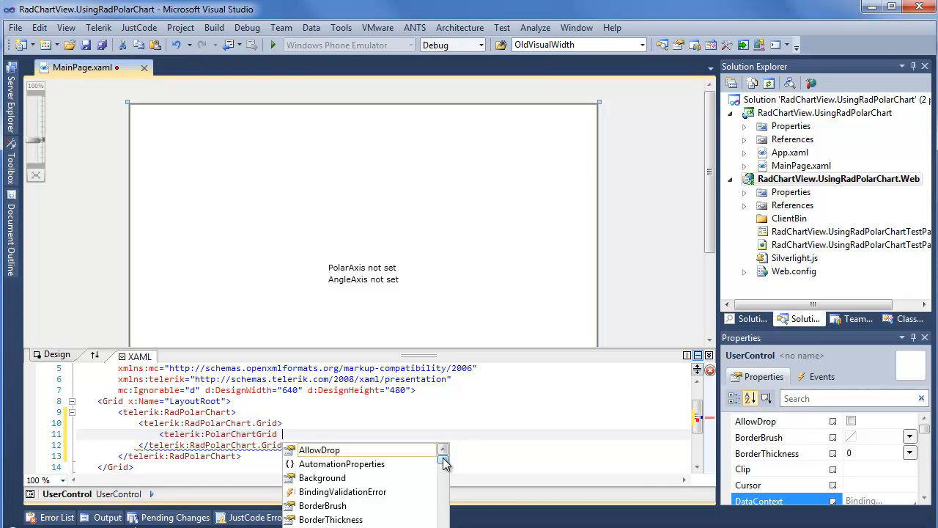
scroll("down", 3)
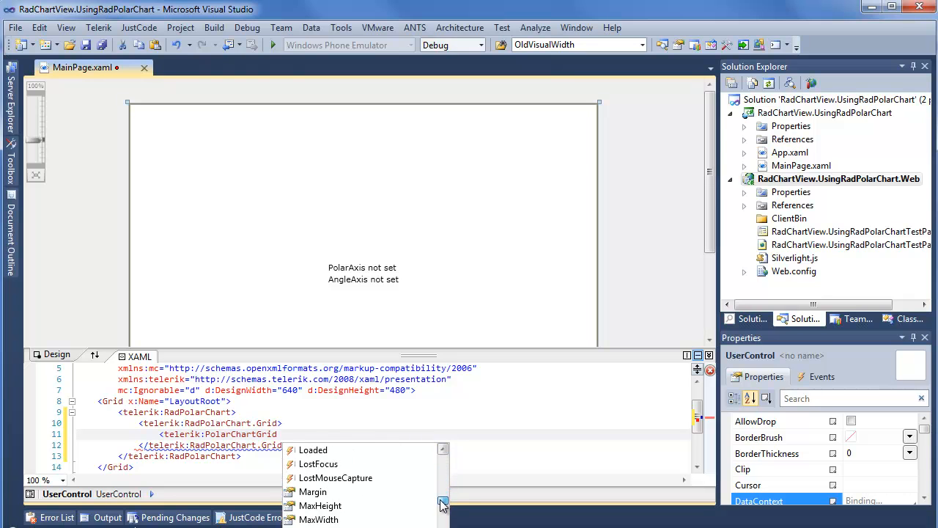
scroll("down", 3)
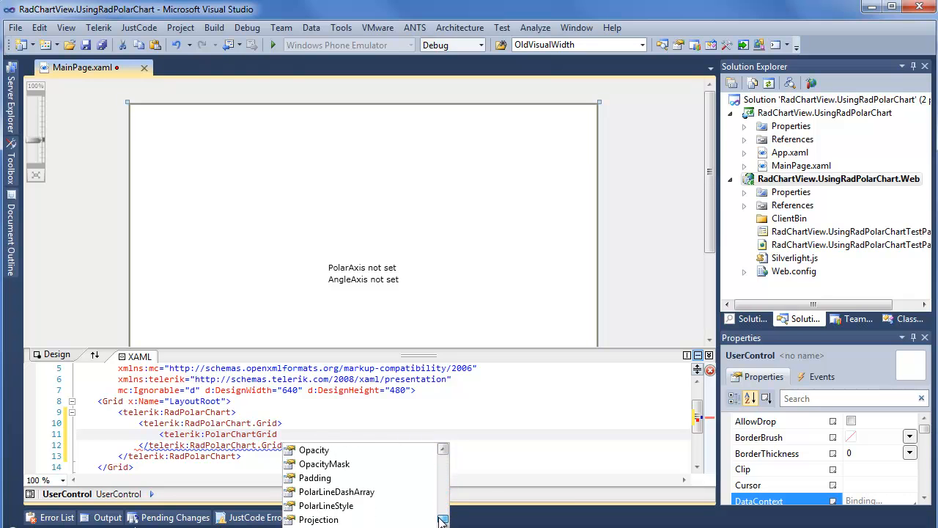
scroll("down", 3)
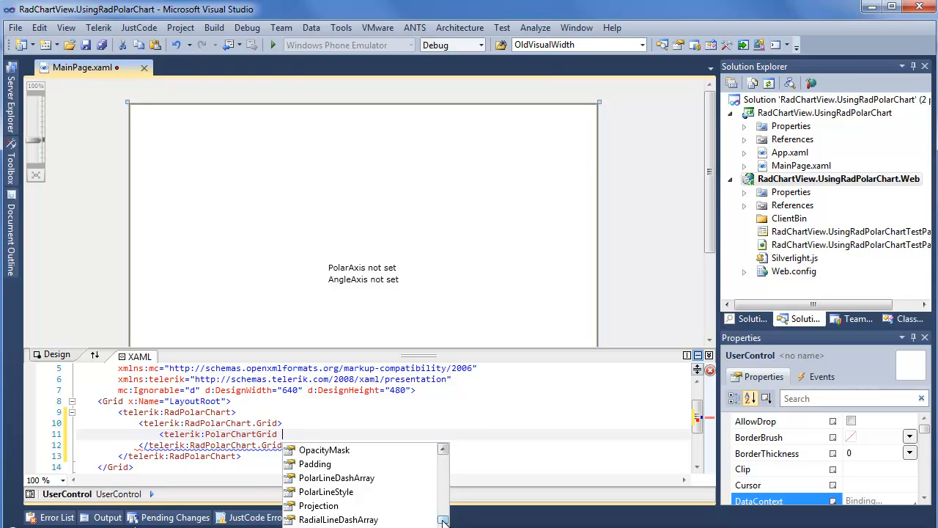
mouse_move(422, 511)
type(" PolarLineDashArray=\"10")
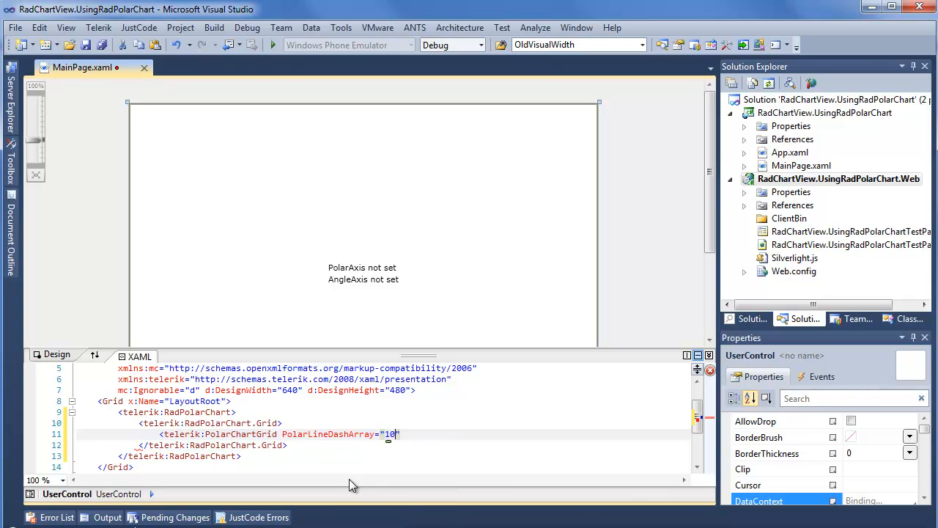
type(",10")
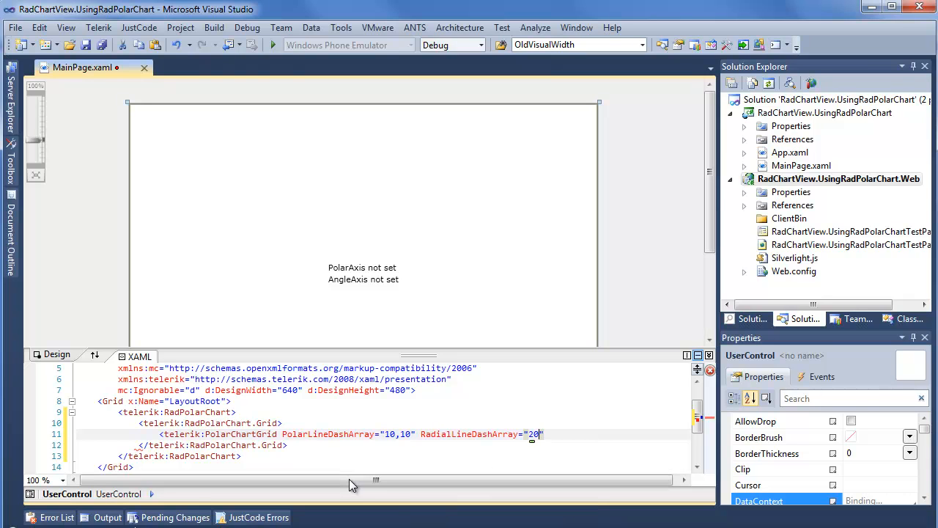
type(",10\" />")
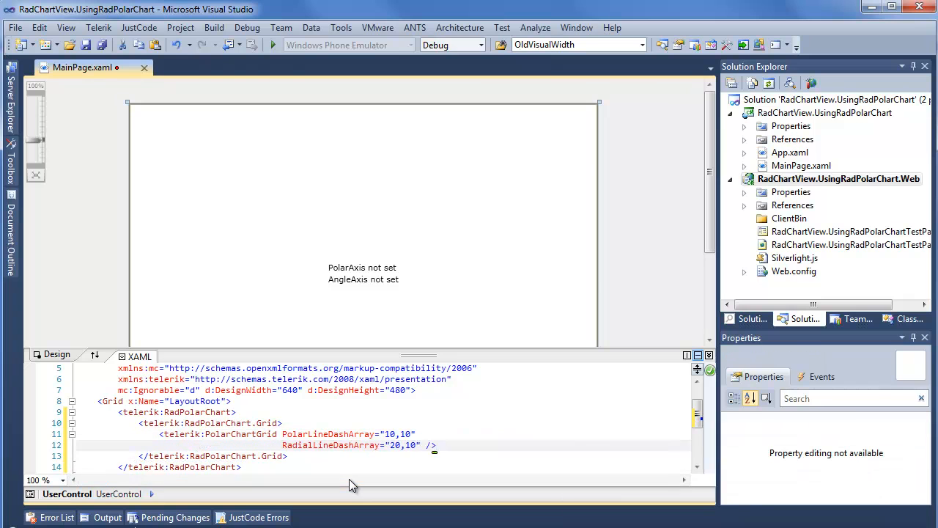
Add a RadPolarChart.RadialAxis containing a NumericRadialAxis after the chart grid section
left_click(220, 434)
type("<telerik:Rad")
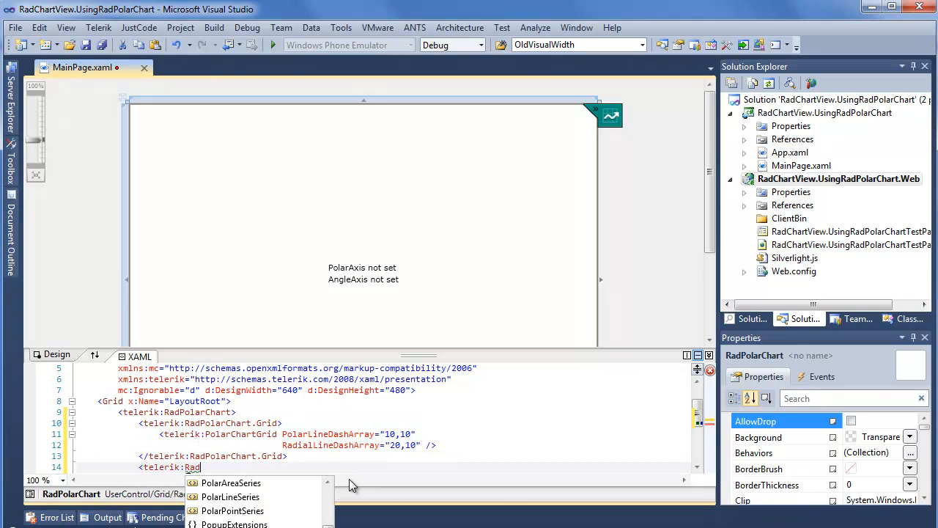
type("Po")
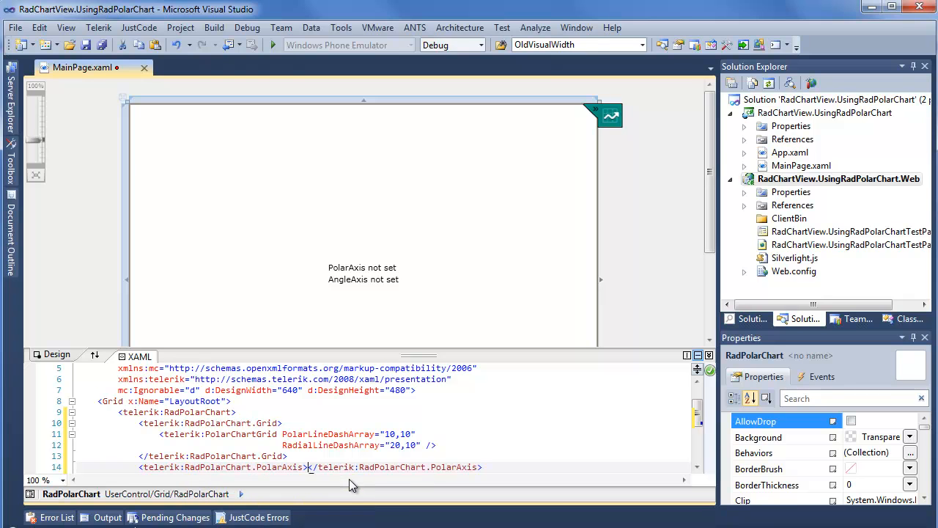
type("<tre")
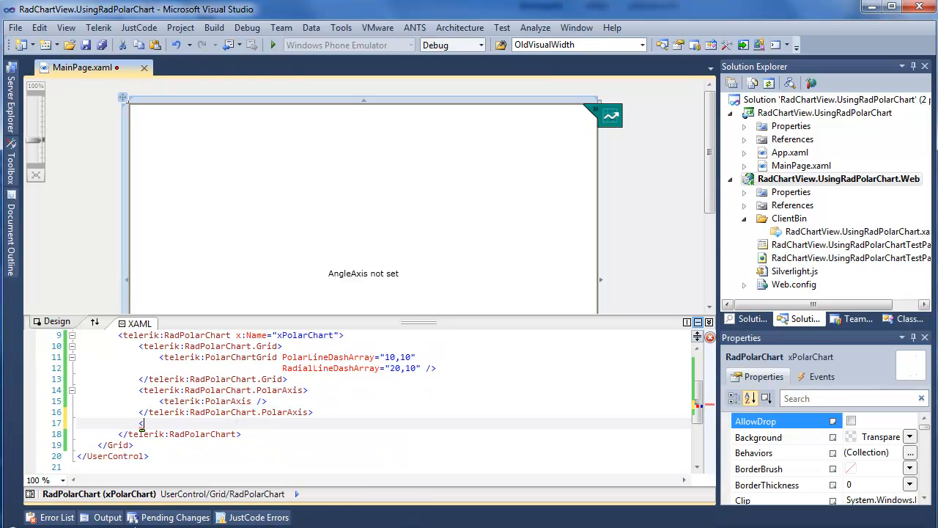
type("telerik:R")
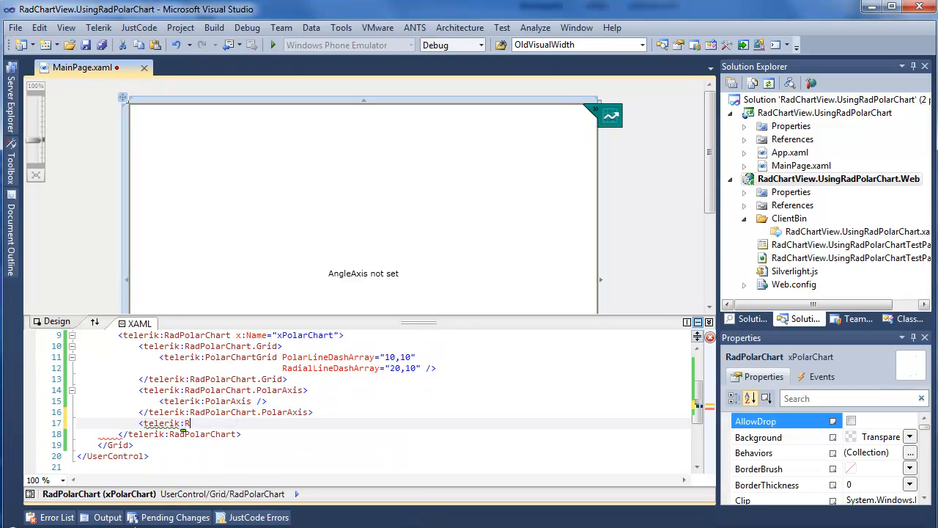
type(".")
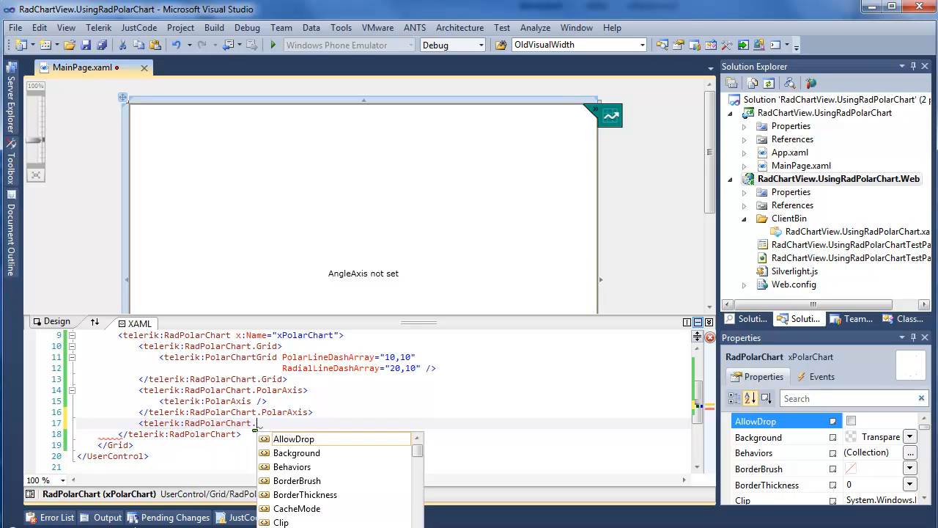
type("RadialAxis>")
type("<telerik:NumericRadialAxis />")
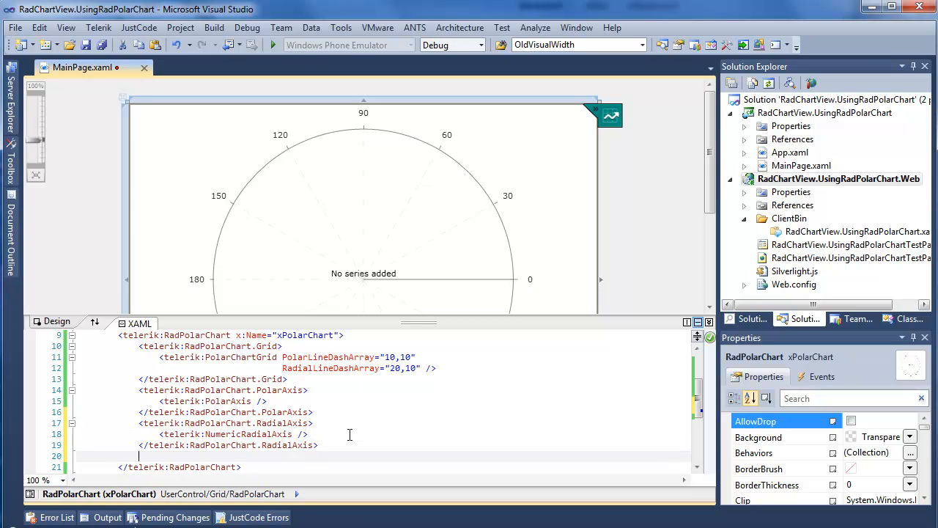
mouse_move(331, 236)
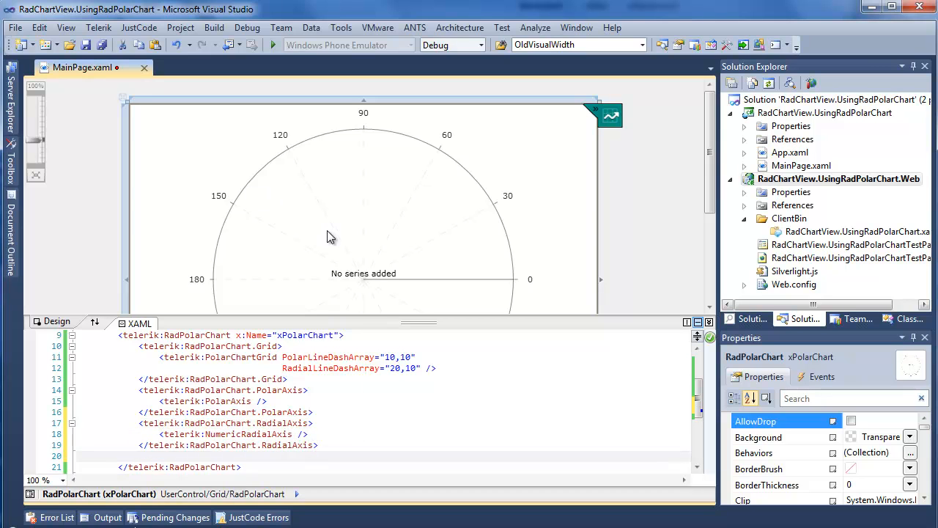
Add a PolarPointSeries with AngleBinding xAngle and ValueBinding xV
type("telerik:PolarPointSeries")
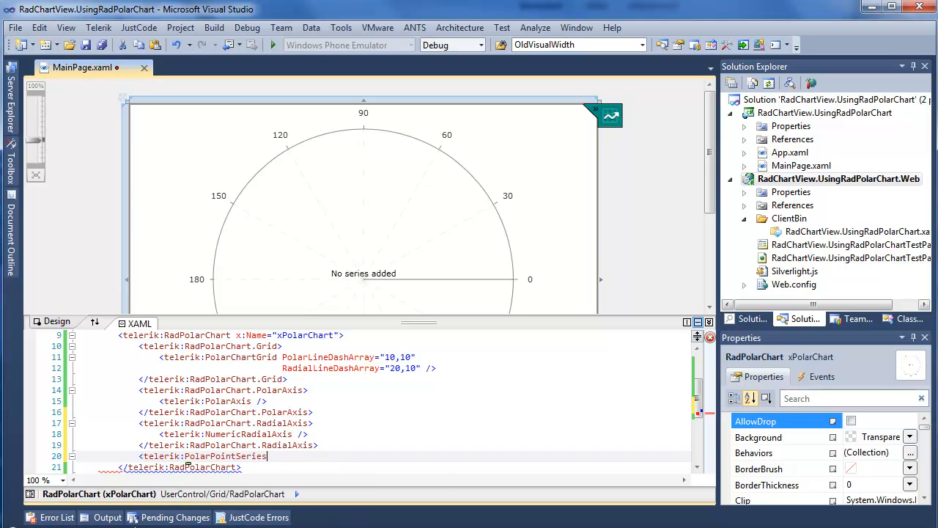
key("space")
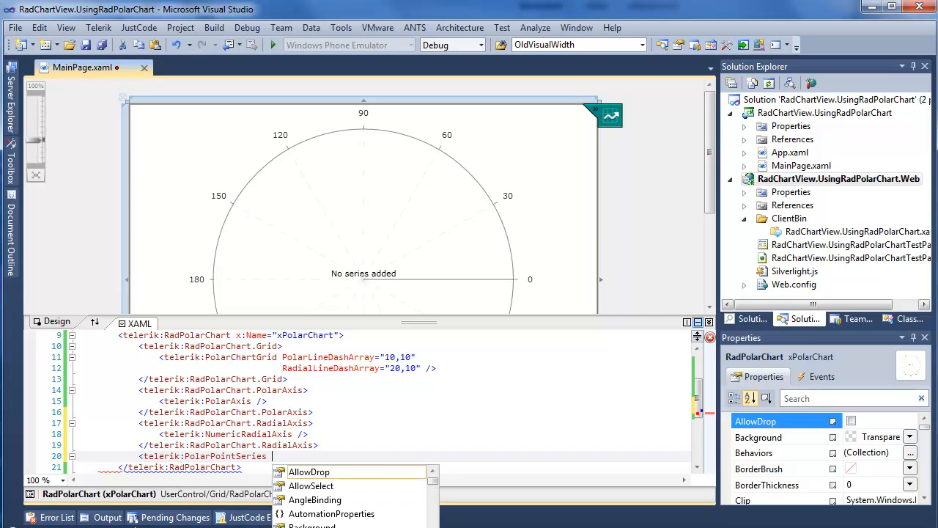
type("an")
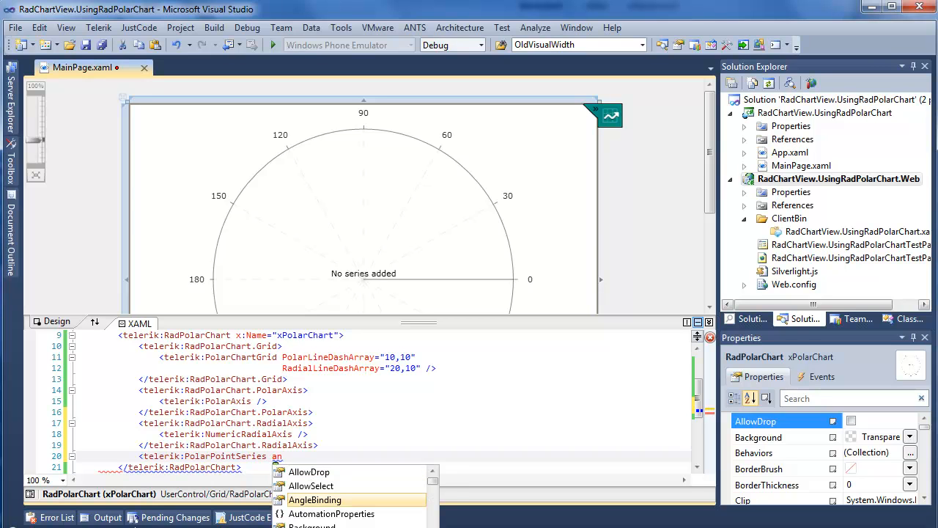
type("AngleBinding=\"xAngle")
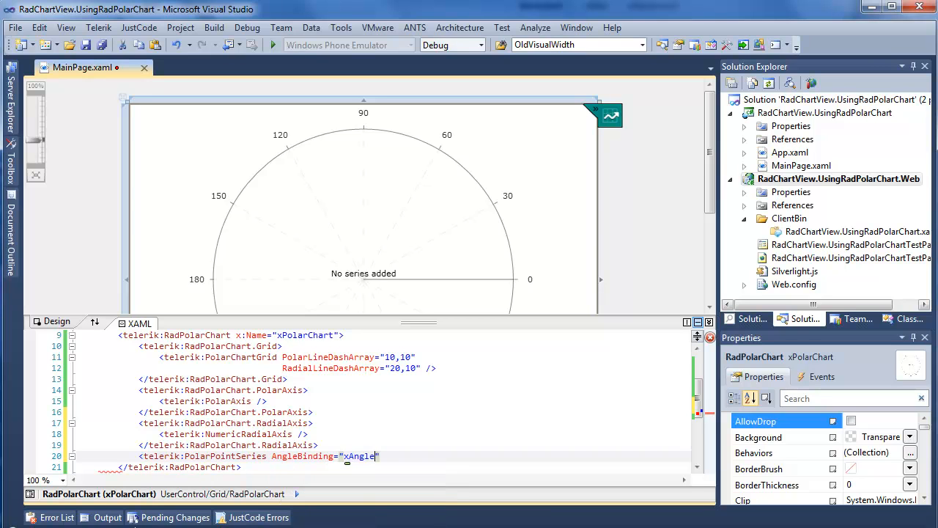
type("val")
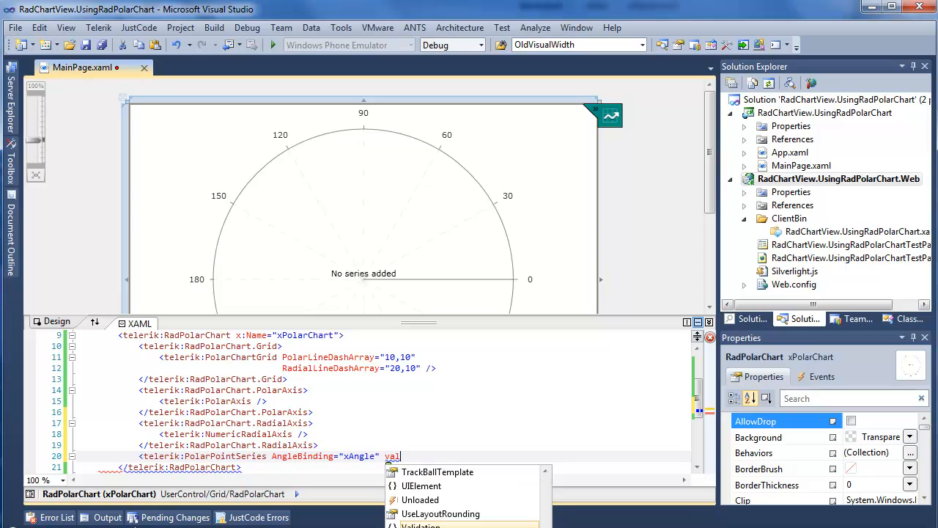
type("ValueBinding=\"xV\"")
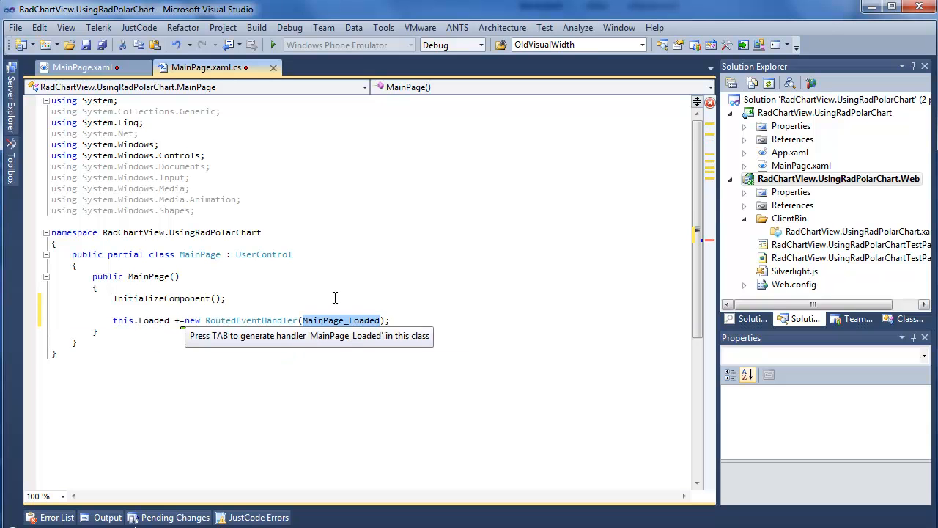
Generate MainPage_Loaded and declare the polarDatas List<PolarDataClass> and a Random rnd
key("Tab")
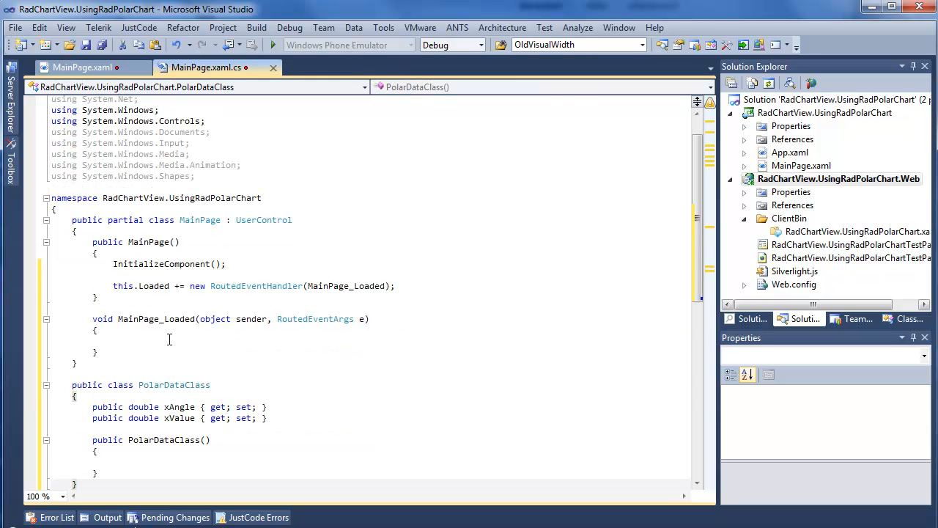
left_click(180, 407)
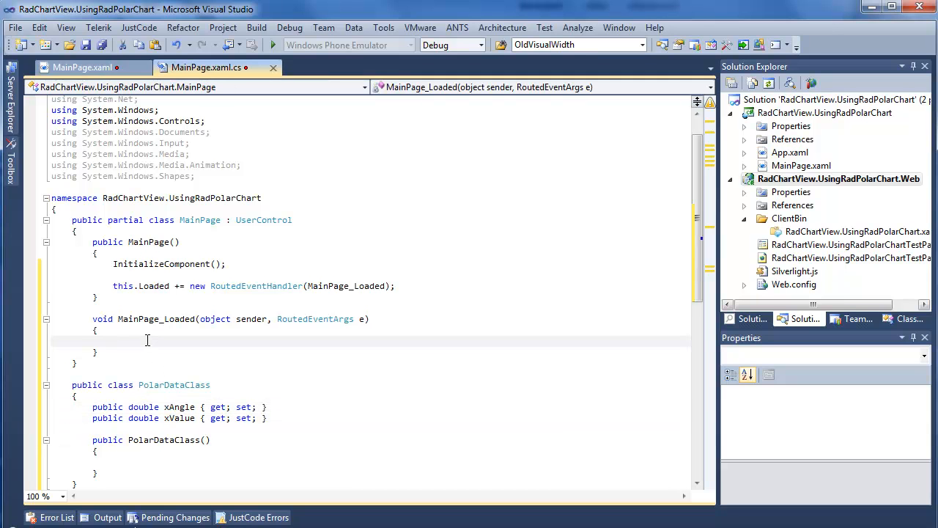
type("List<PolarDataClass> p")
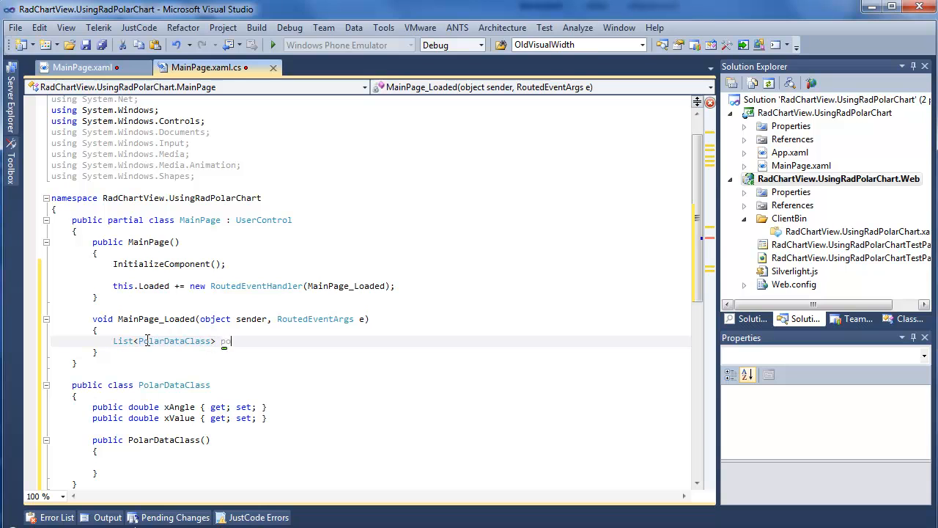
type("olarDatas = n")
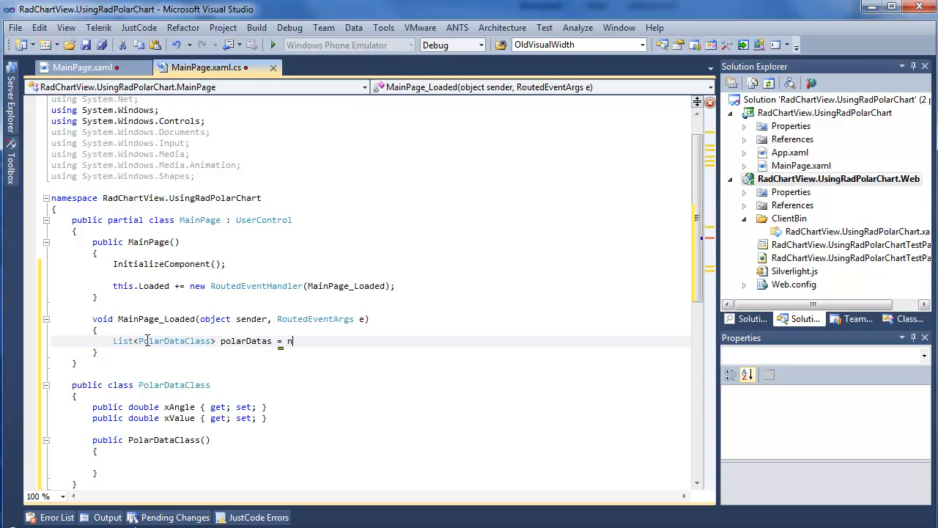
type("ew List<PolarDataClass>();")
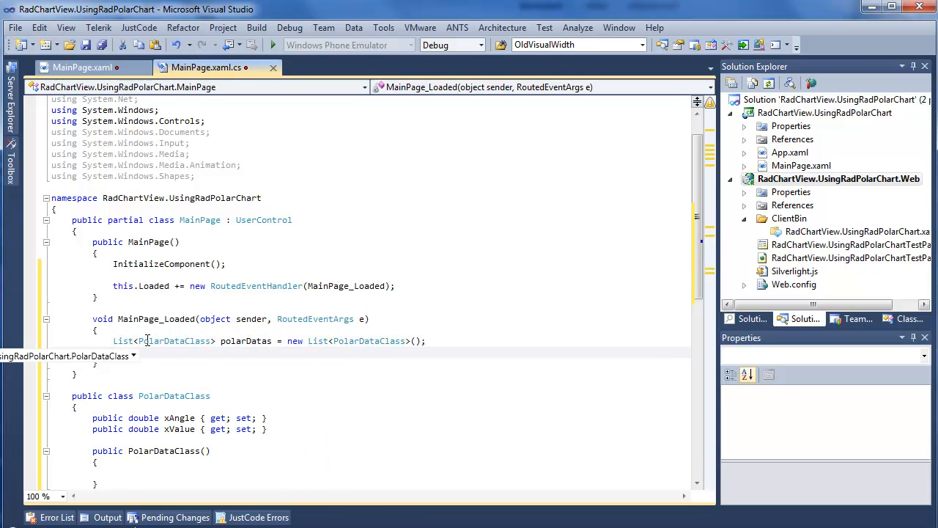
type("Random")
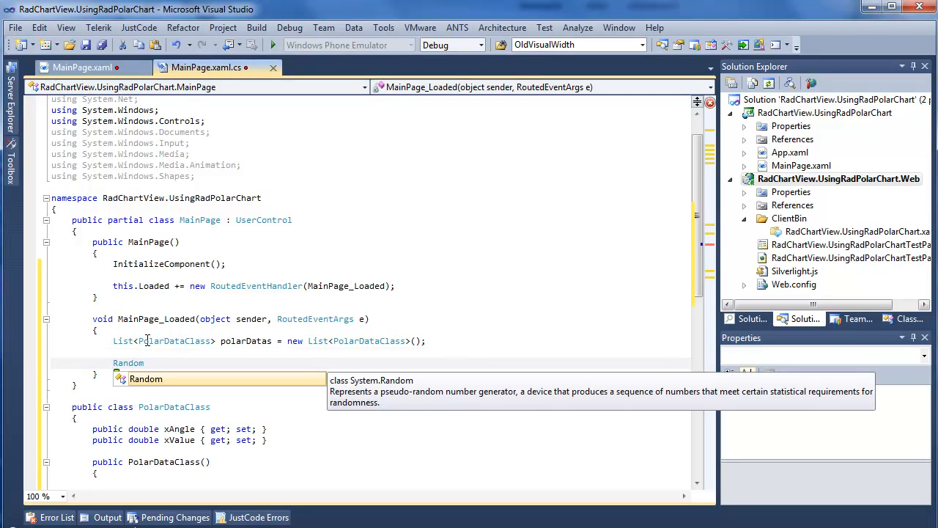
type("rnd = new Random();")
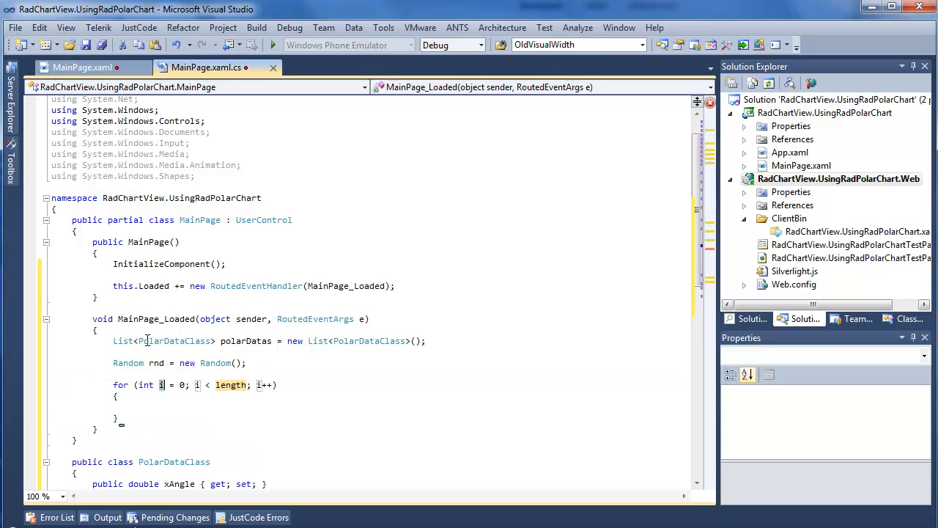
Write an 8-pass loop creating PolarDataClass pdc with xAngle = i * 8
type("8")
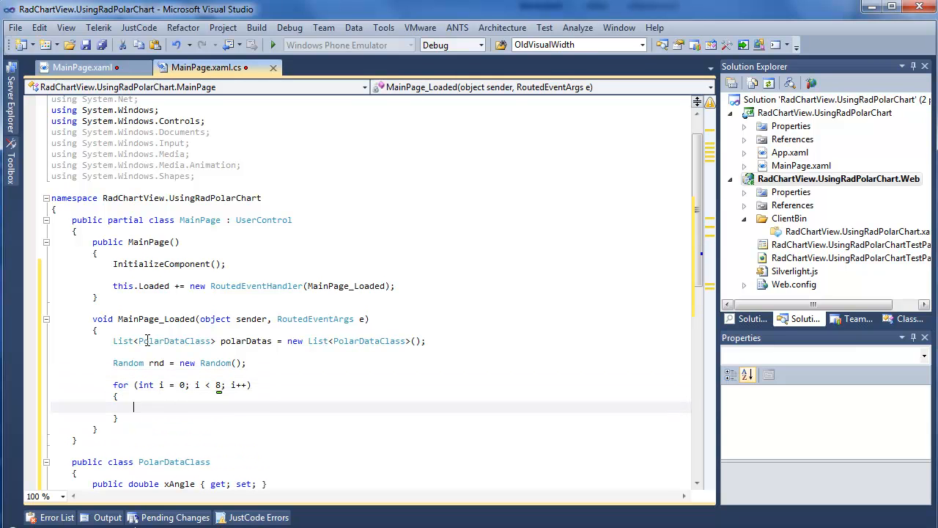
type("Pola")
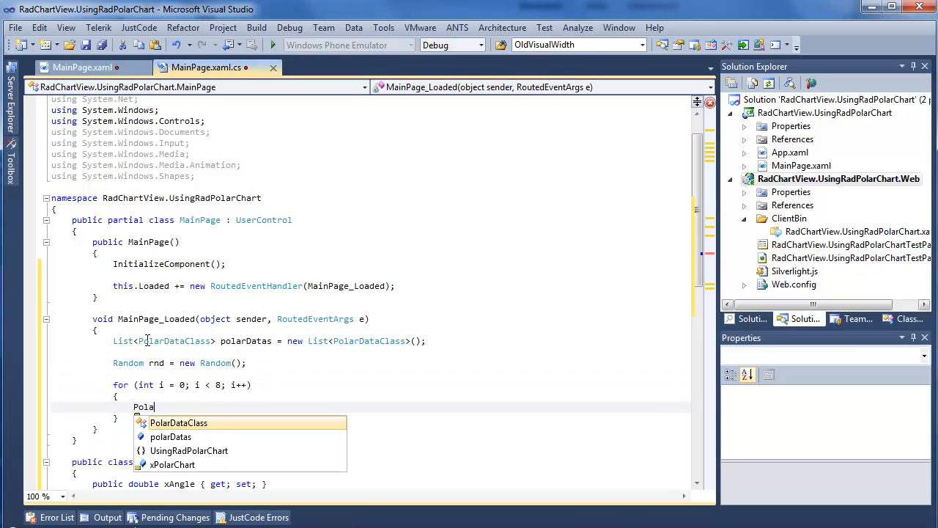
type("PolarDataClass pdc = new PolarDataClass();")
type("pdc.")
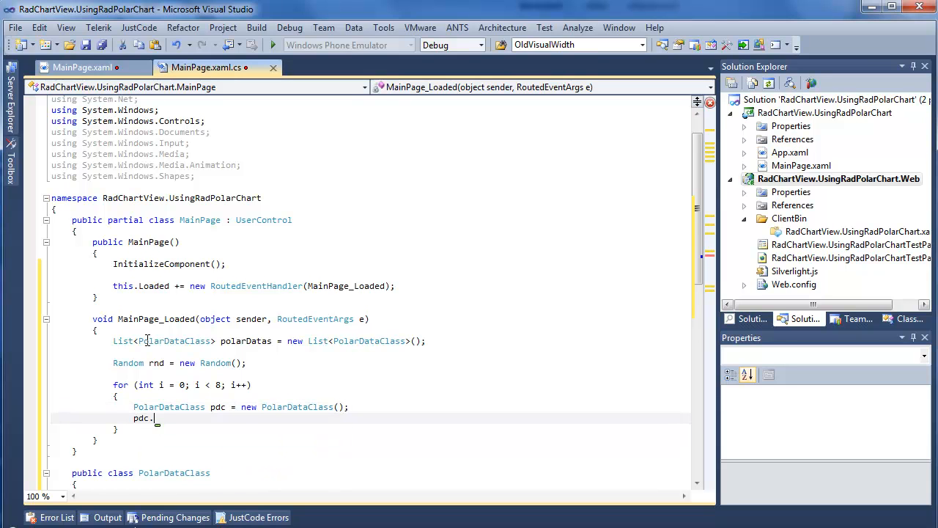
type("xAngle")
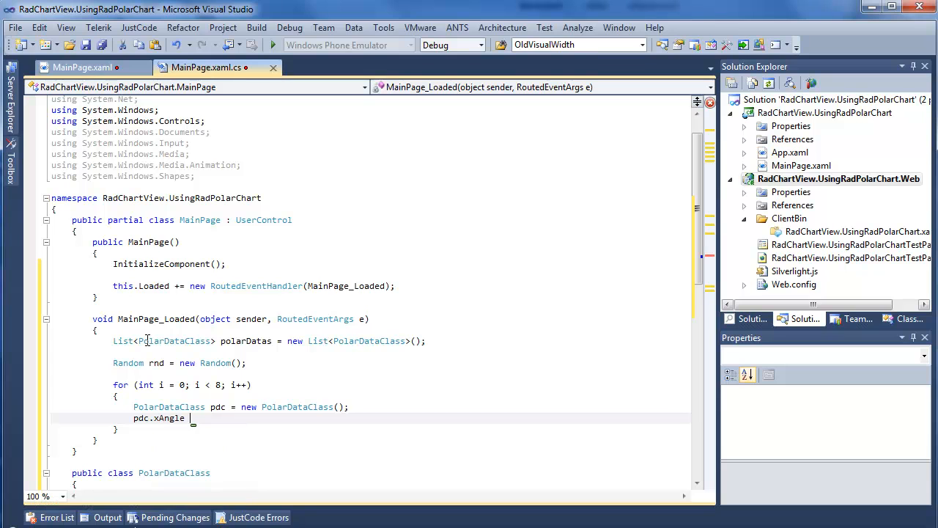
type("= i *")
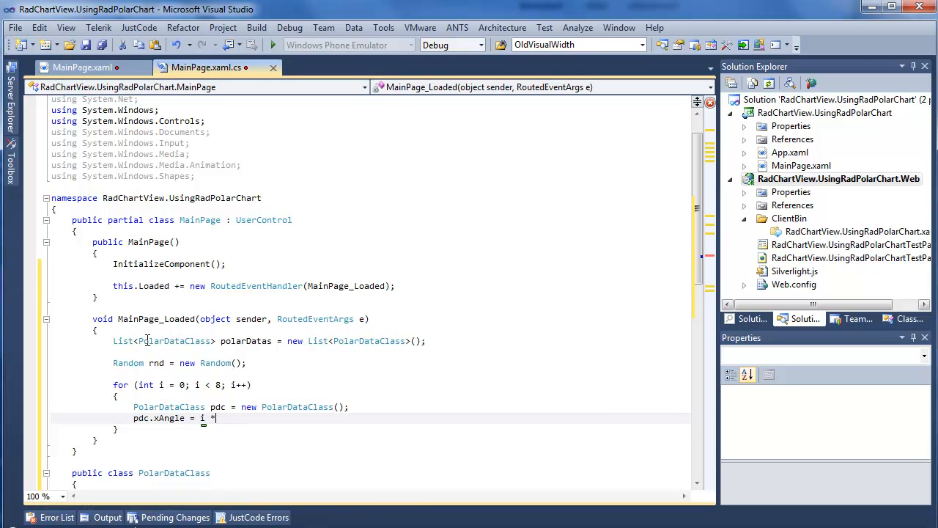
type("8;")
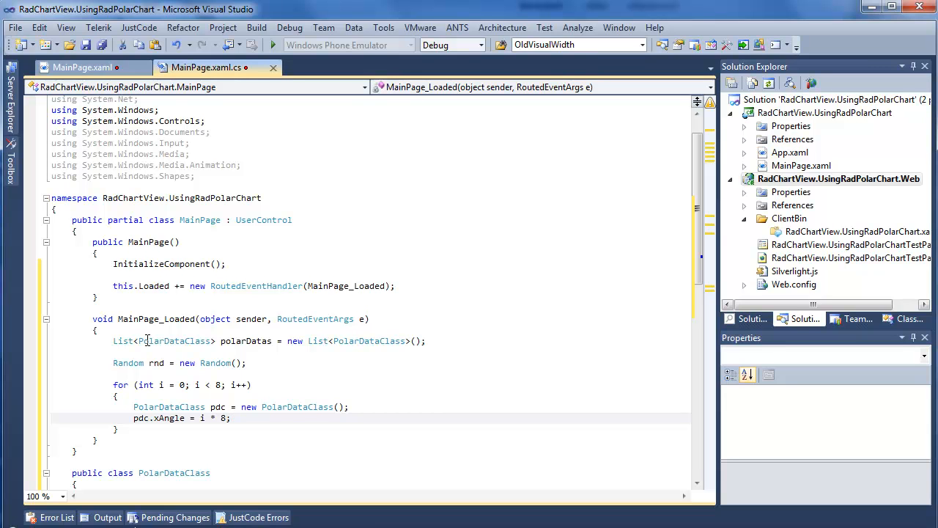
Change xAngle to i * 45, set xValue = rnd.NextDouble() * 100, add pdc to polarDatas
type("45")
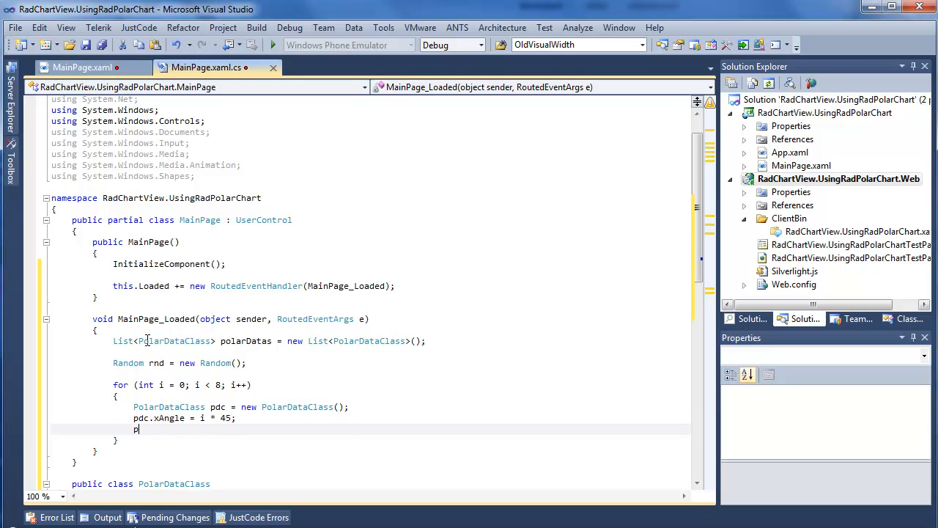
type("pdc.")
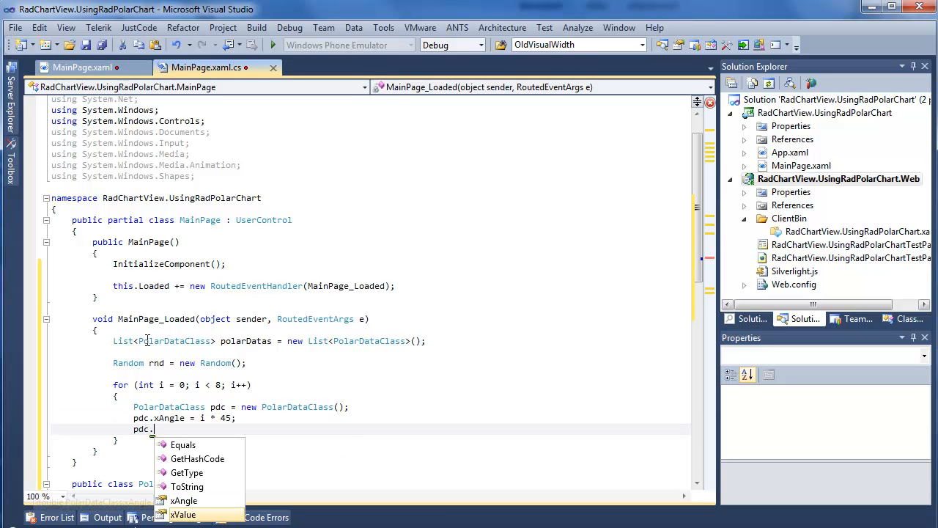
type("xValue = rnd")
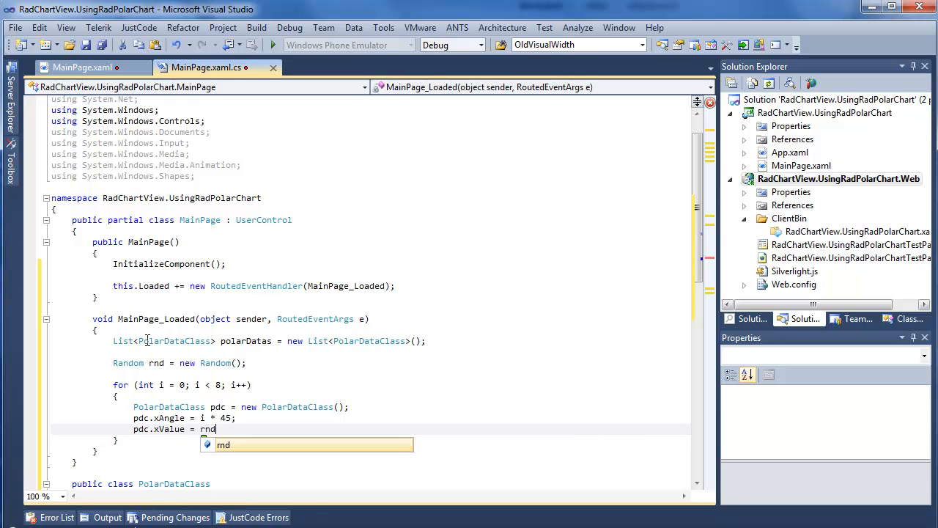
type(".NextDouble()")
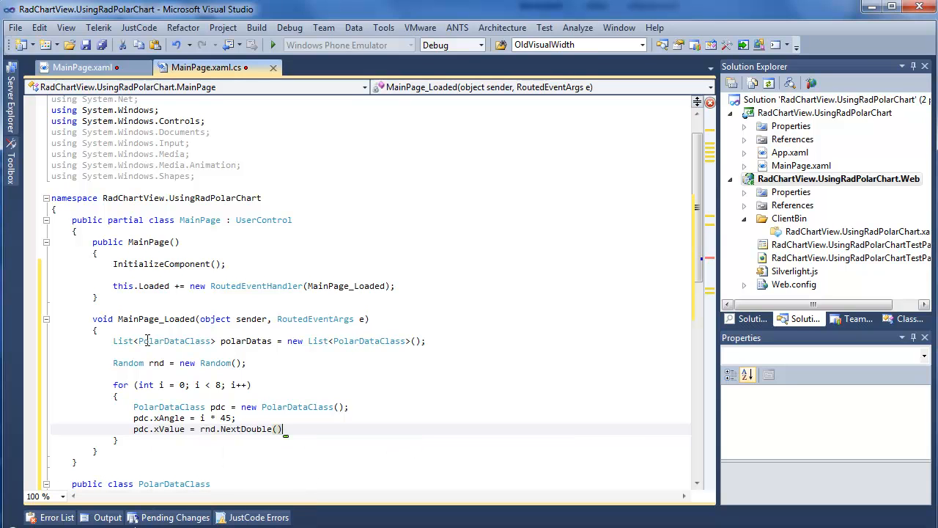
type("* 100;")
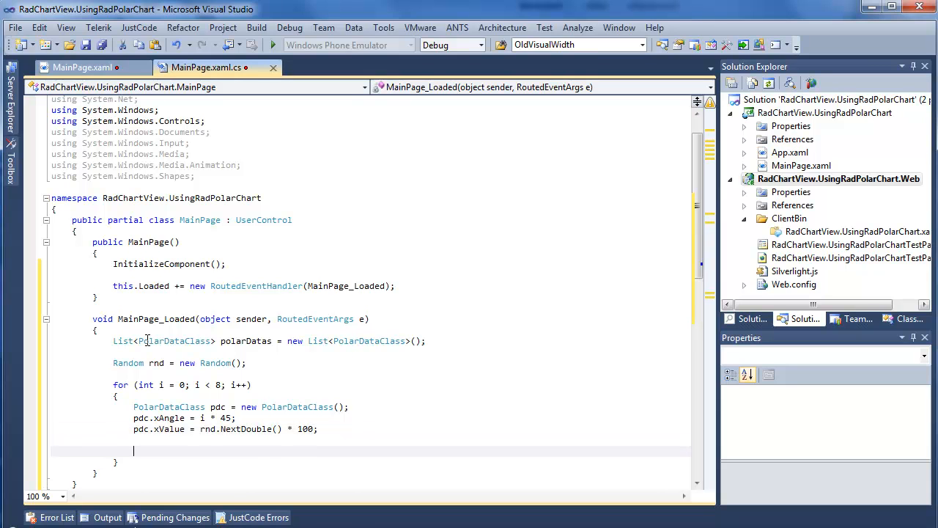
type("polart")
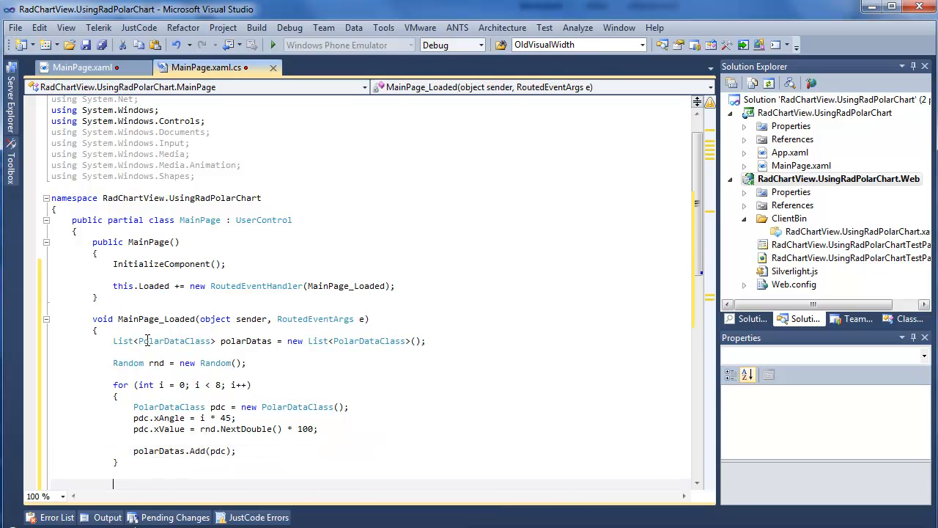
Set xPolarChart.Series[0].ItemsSource to polarDatas after the loop and save
type("x")
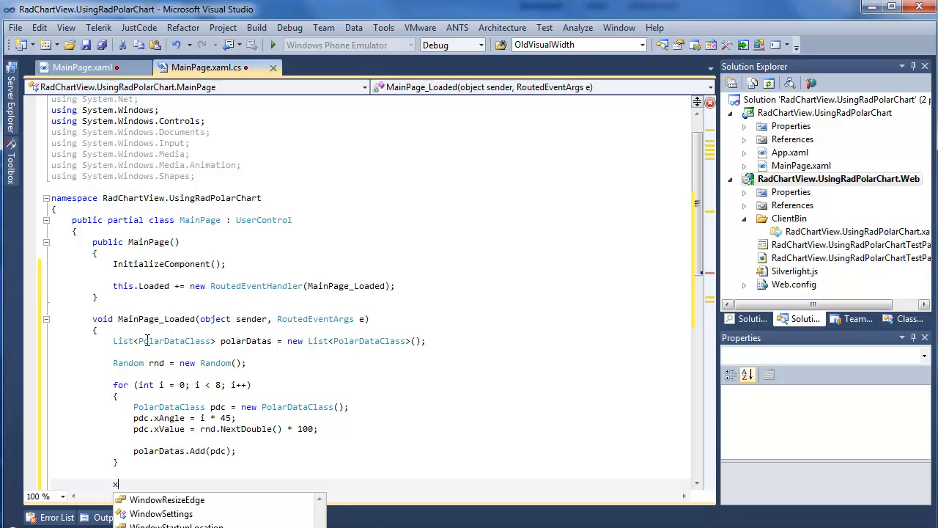
type("PolarChart.Series[0")
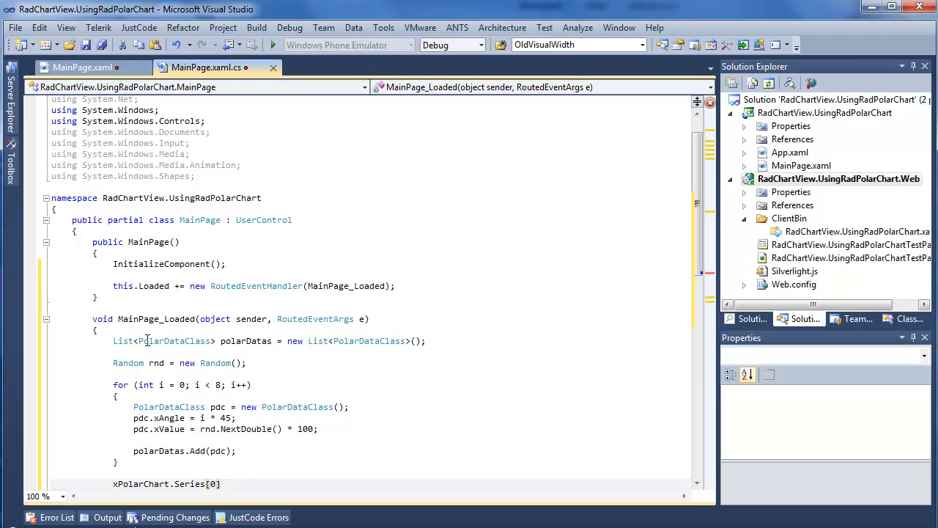
type(".")
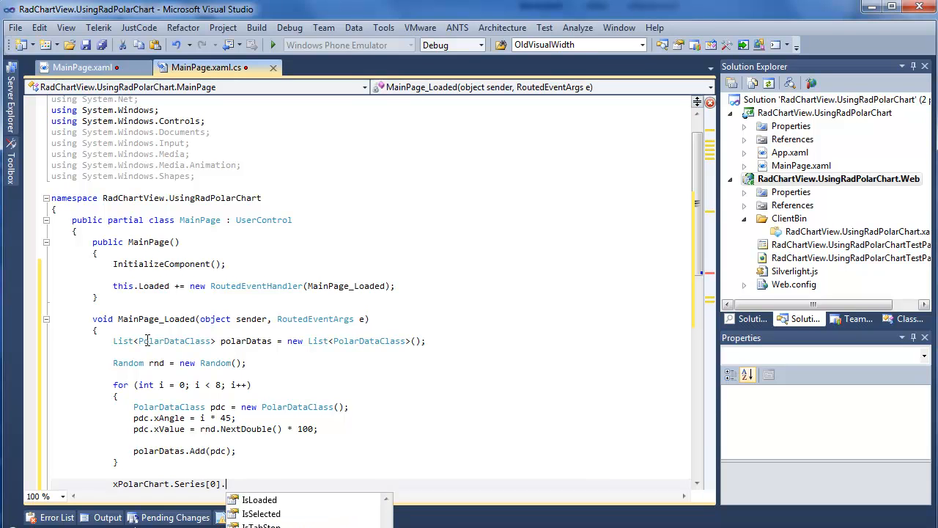
type("ItemsSource = po")
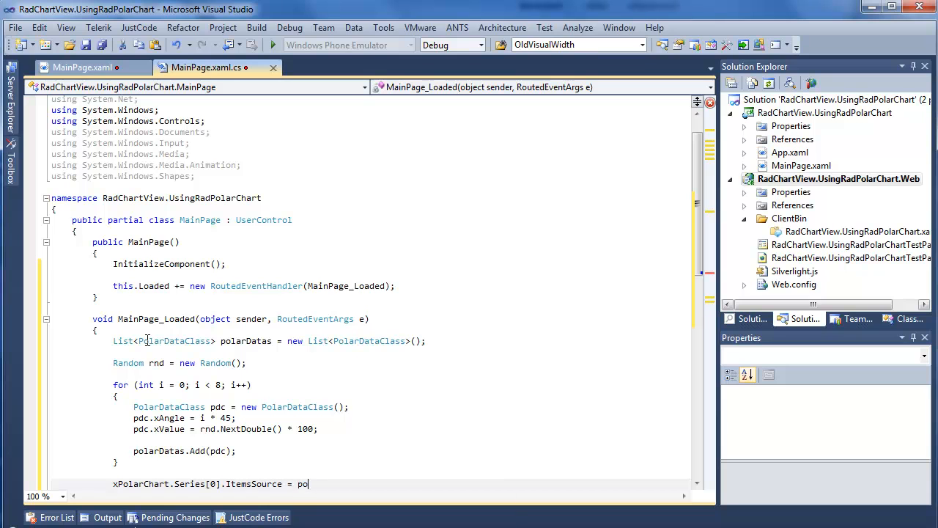
type("larDatas;")
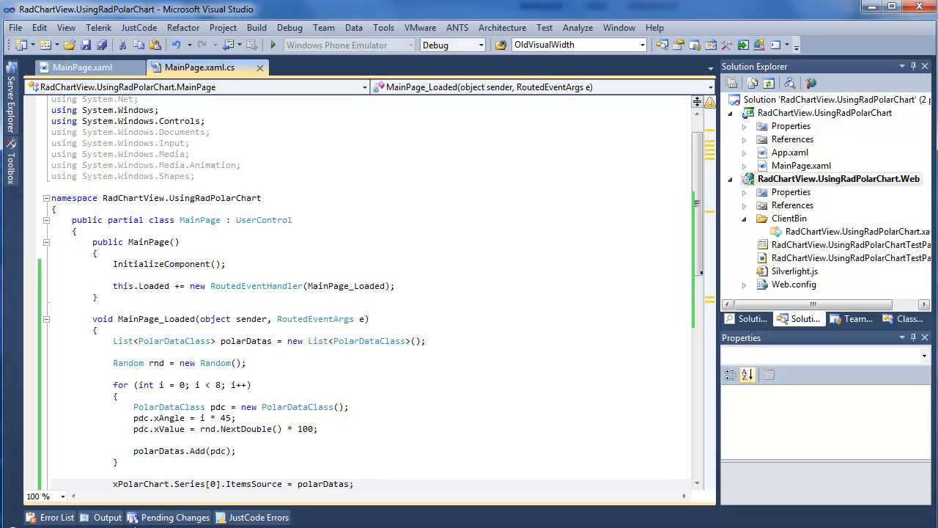
Start debugging to run the Silverlight app in Internet Explorer and view the polar chart
left_click(274, 44)
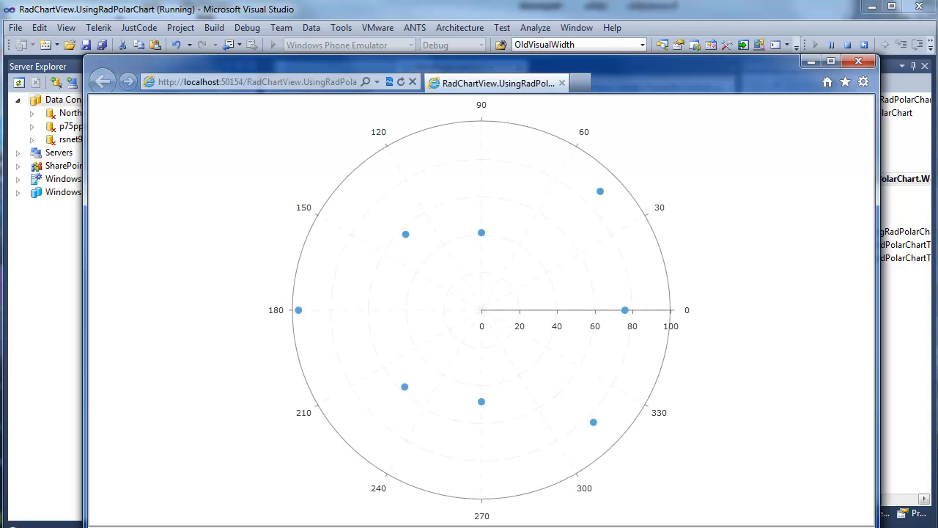
mouse_move(653, 312)
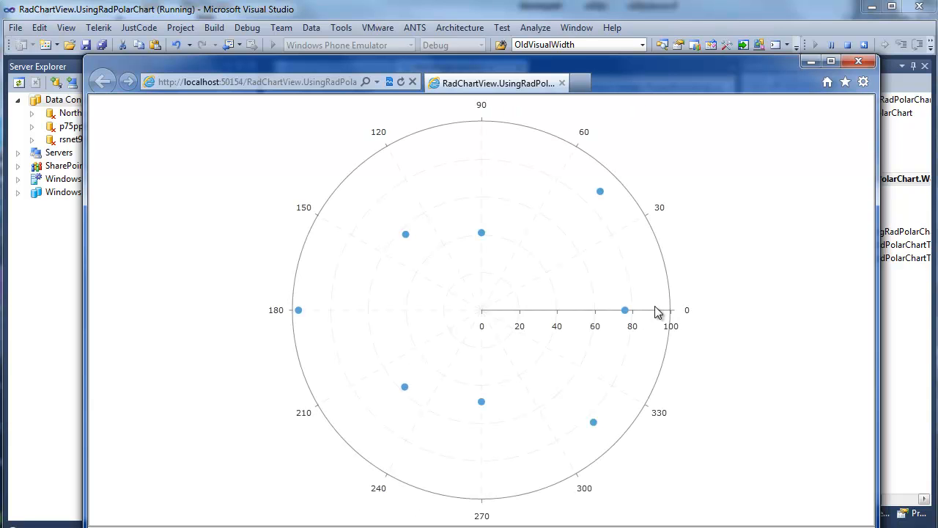
mouse_move(592, 195)
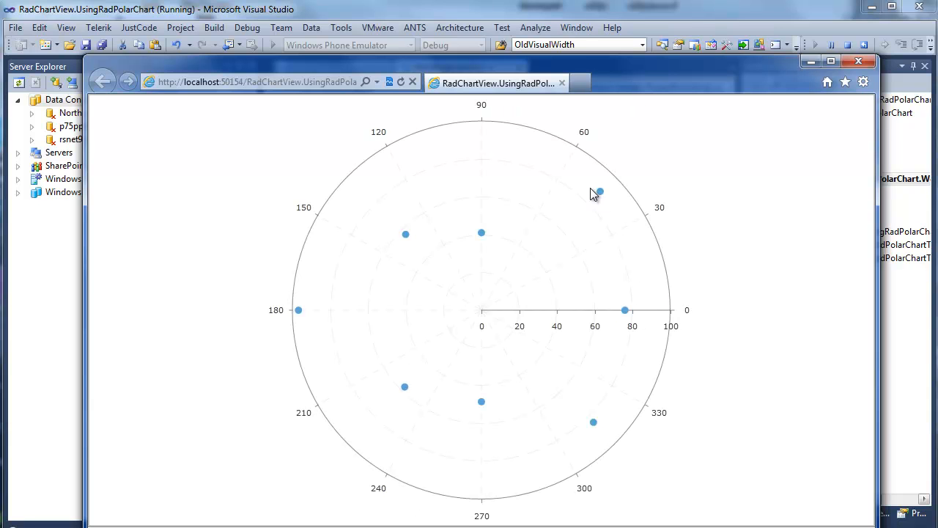
mouse_move(408, 238)
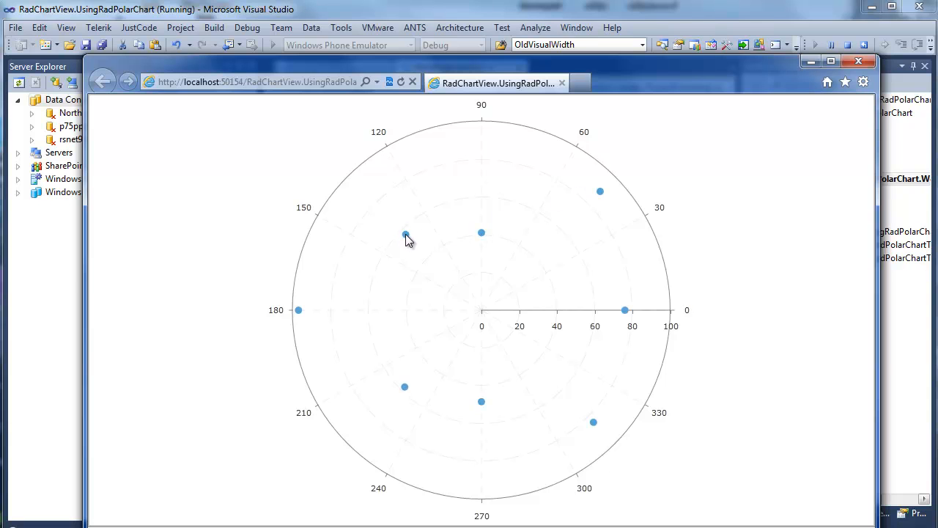
mouse_move(616, 409)
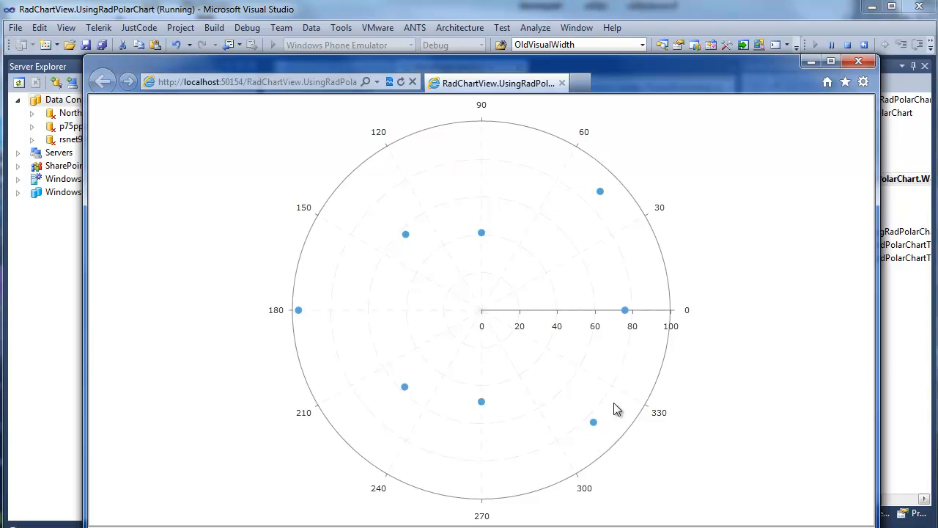
mouse_move(584, 281)
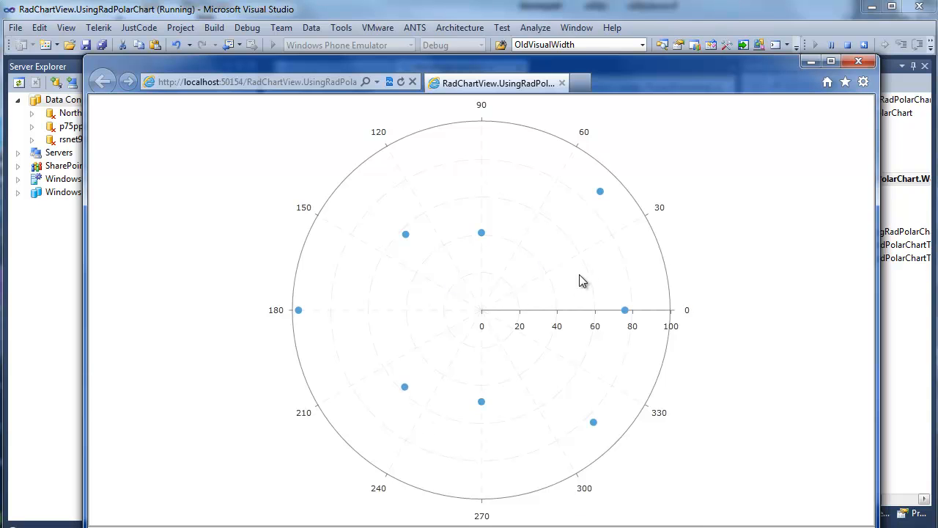
mouse_move(538, 318)
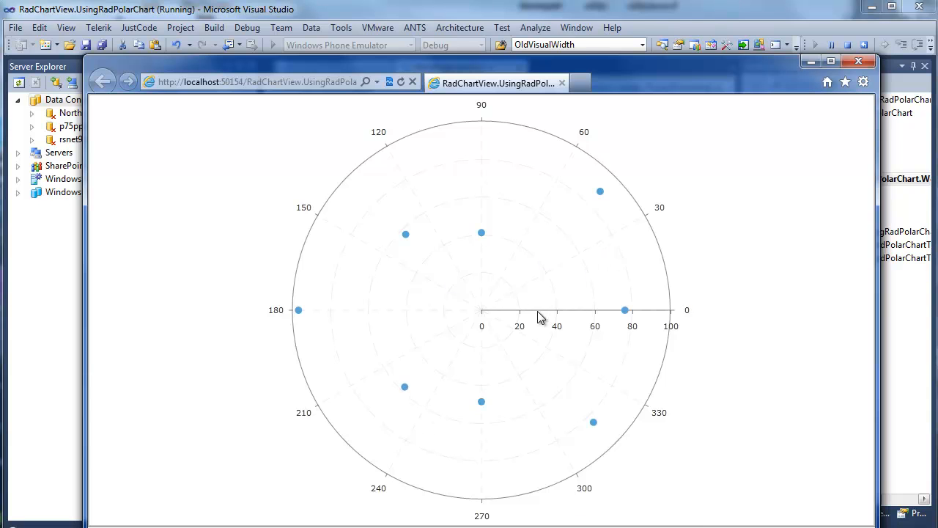
mouse_move(384, 165)
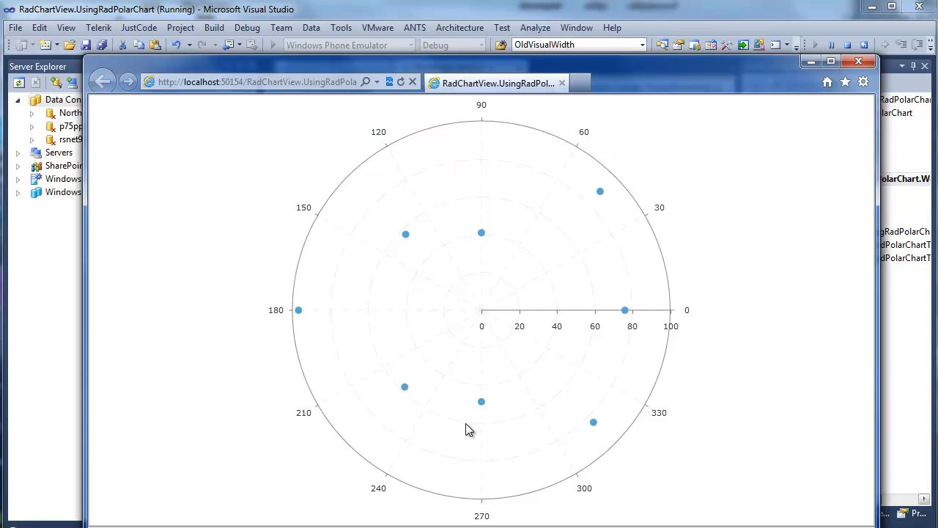
mouse_move(467, 431)
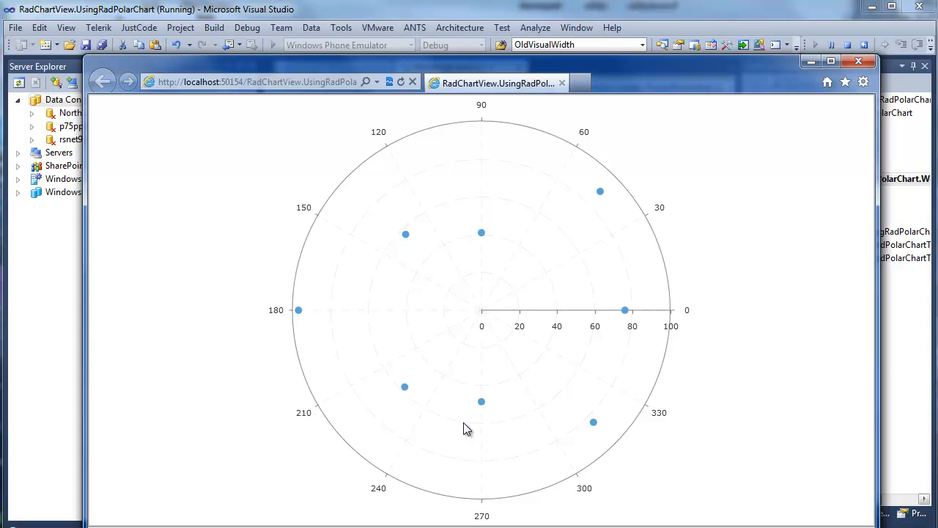
mouse_move(756, 407)
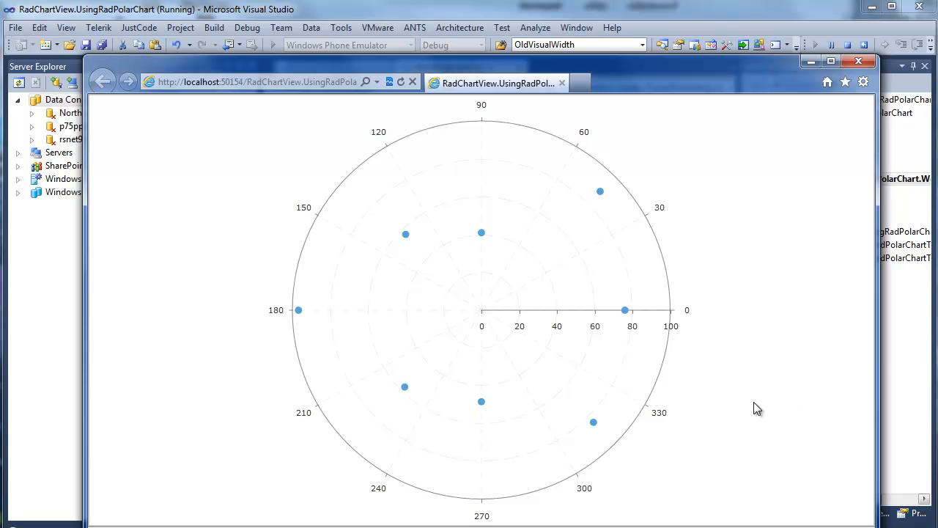